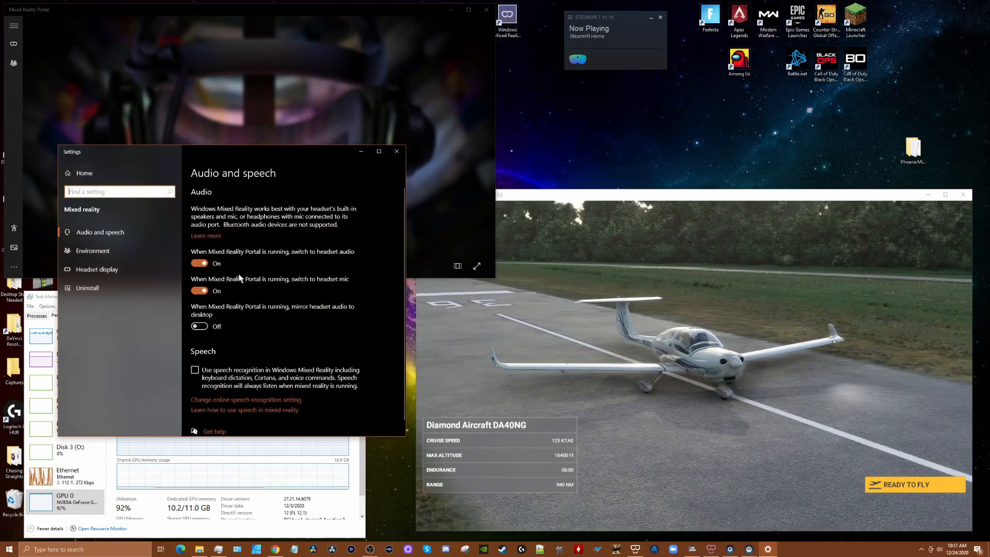
Confirm Flight Simulator's SteamVR per-app video settings (100%, motion smoothing on), then close SteamVR settings.
{"action": "left_click", "coordinate": [96, 270]}
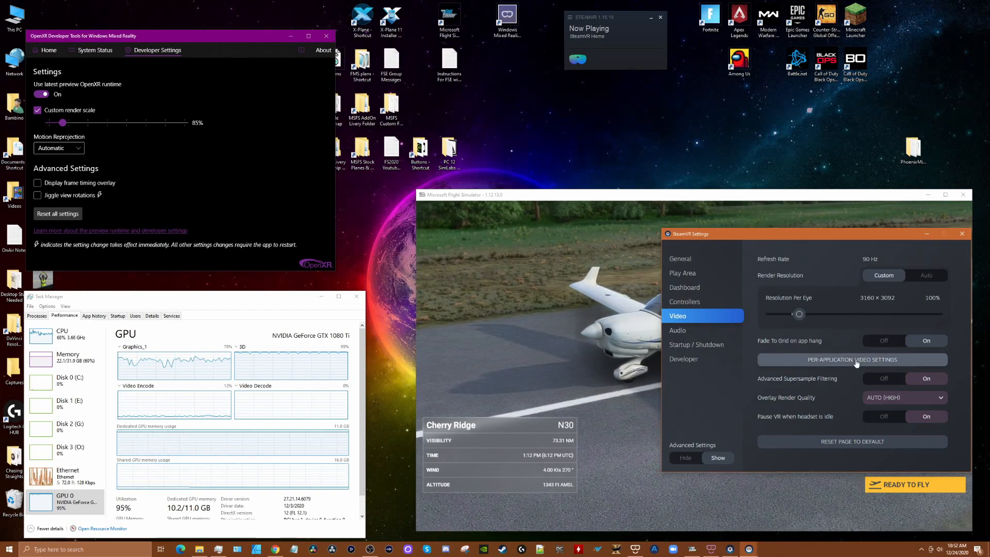
{"action": "left_click", "coordinate": [851, 359]}
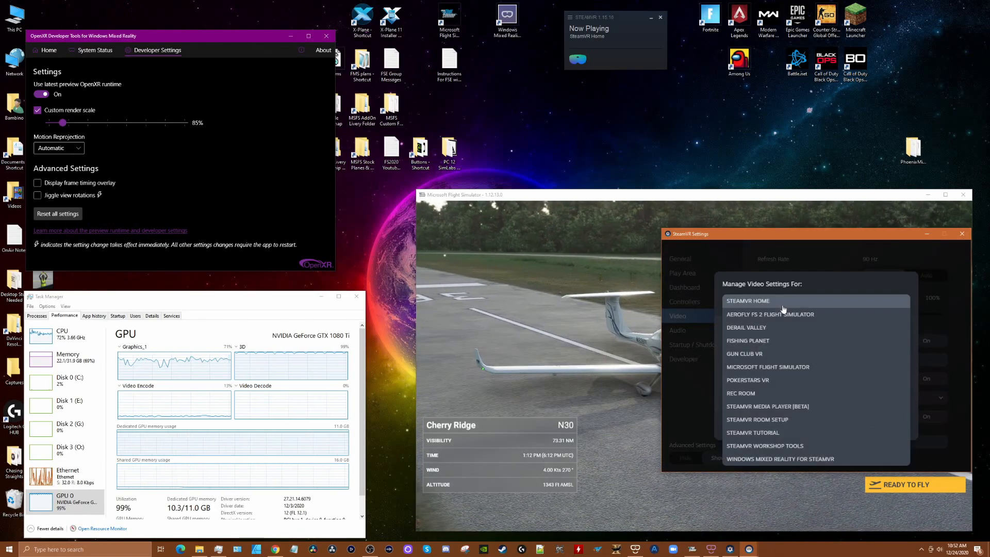
{"action": "left_click", "coordinate": [768, 367]}
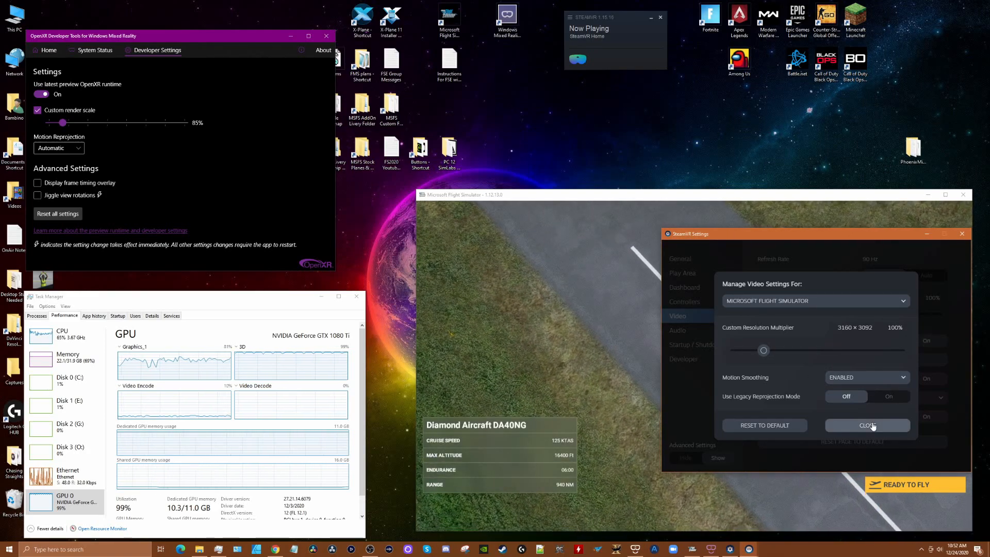
{"action": "left_click", "coordinate": [867, 425]}
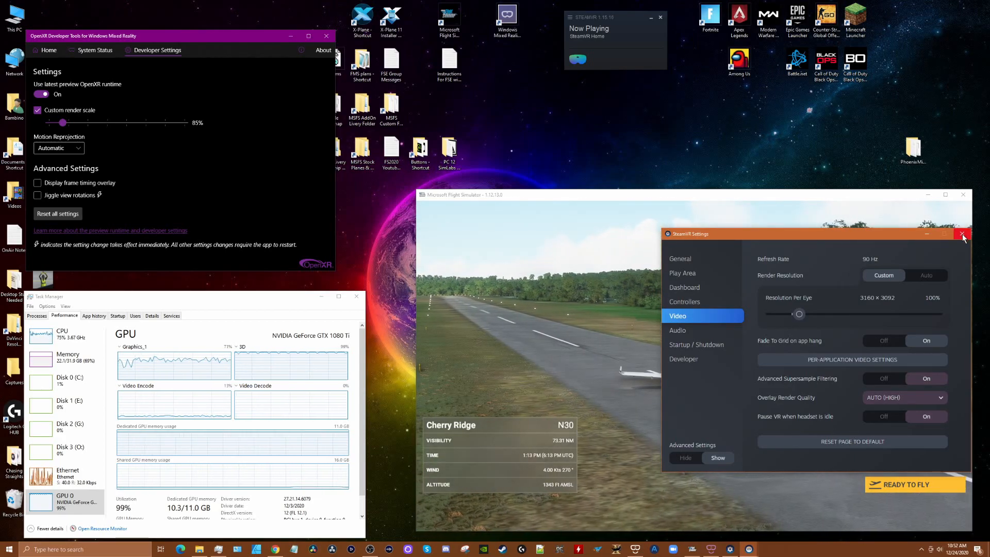
{"action": "left_click", "coordinate": [962, 234]}
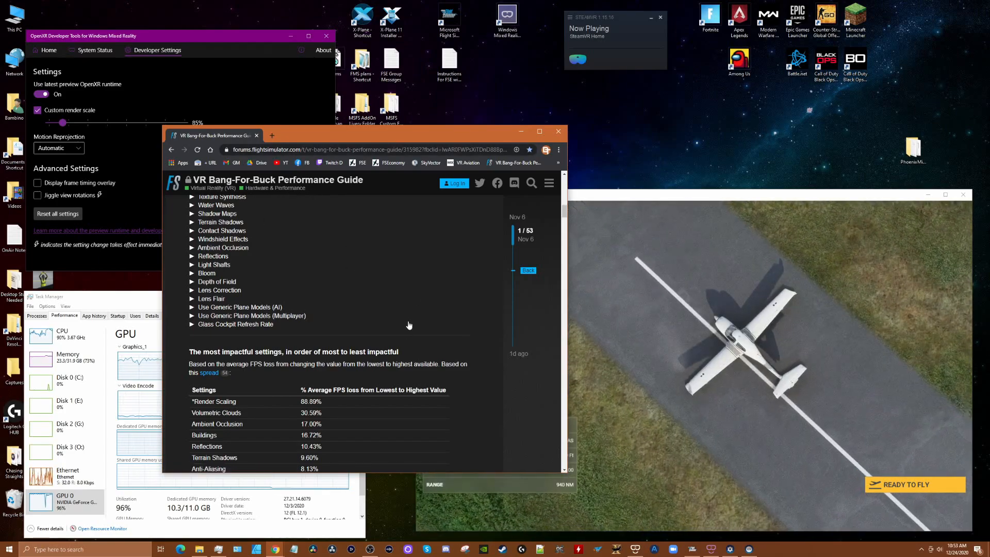
Open the VR Bang-For-Buck Performance Guide post and scroll through its settings impact table.
{"action": "left_click", "coordinate": [192, 256]}
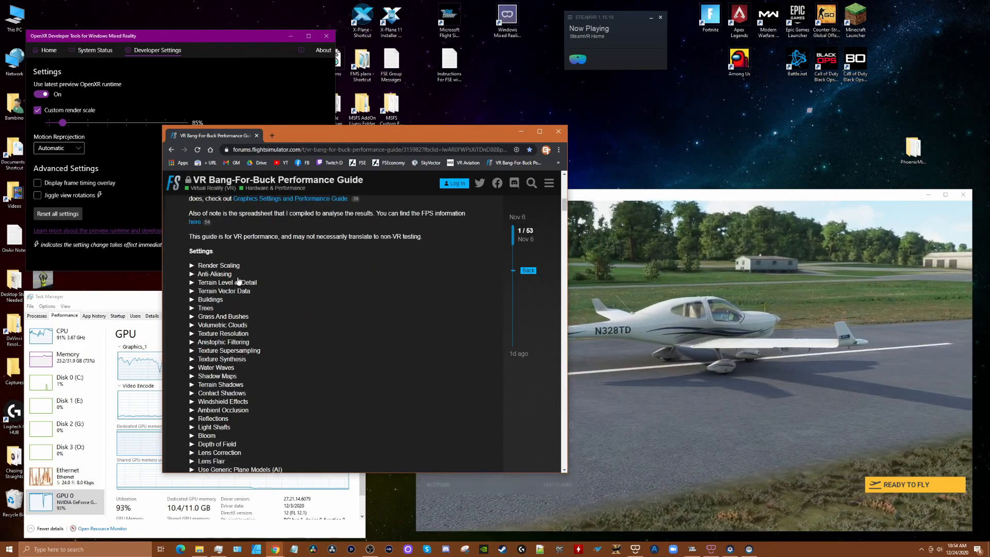
{"action": "scroll", "scroll_direction": "down", "scroll_amount": 3}
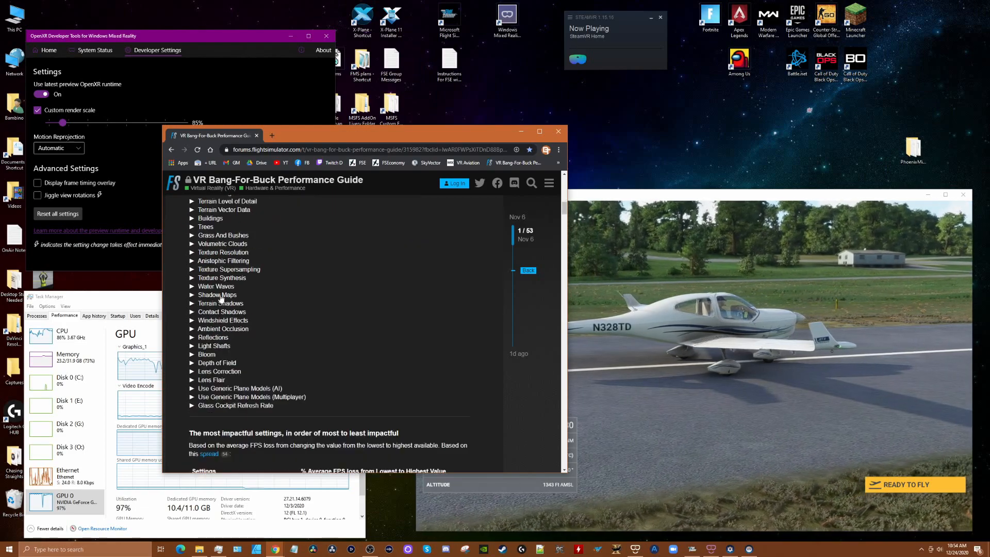
{"action": "scroll", "scroll_direction": "down", "scroll_amount": 3}
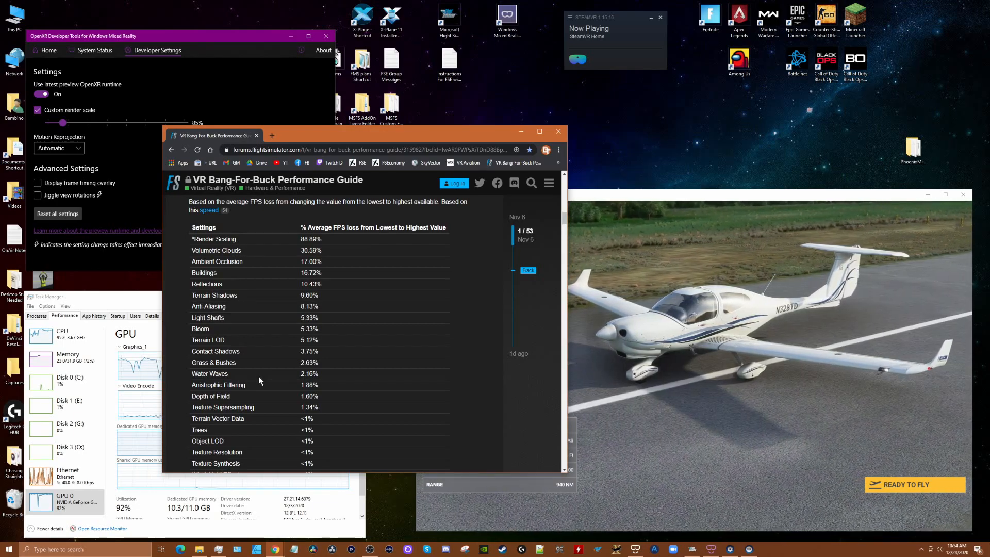
{"action": "scroll", "scroll_direction": "down", "scroll_amount": 3}
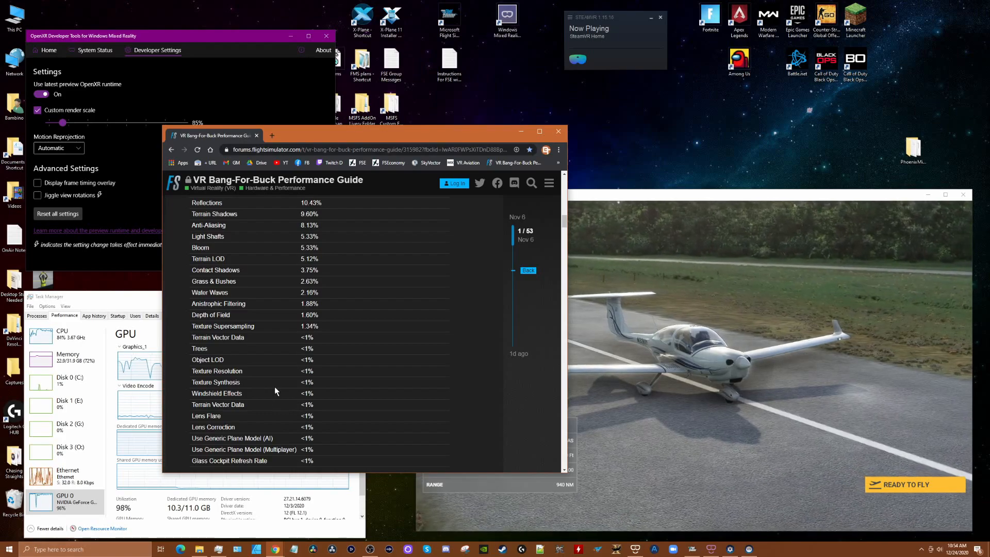
{"action": "scroll", "scroll_direction": "down", "scroll_amount": 3}
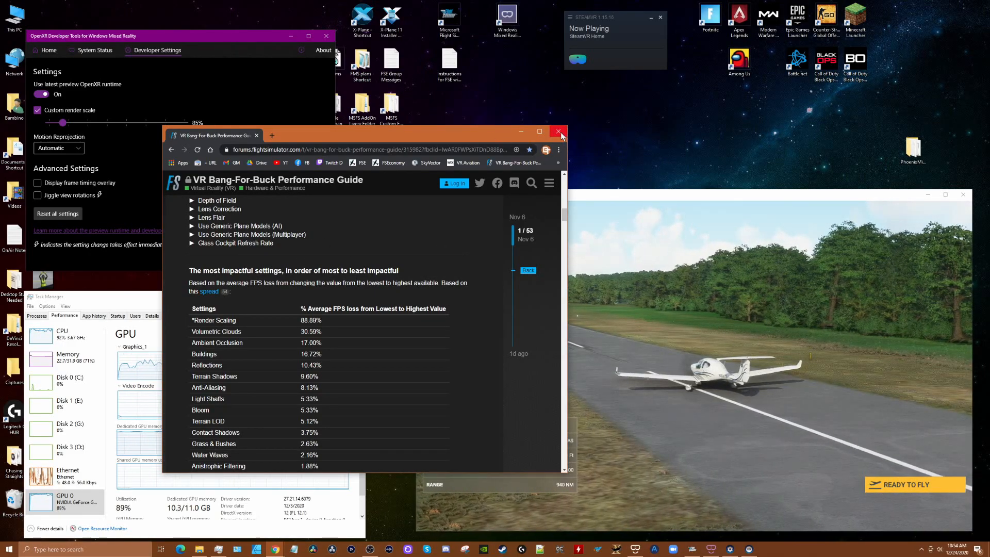
Close the guide, review the eight add-ons in Community, and return to Packages.
{"action": "left_click", "coordinate": [558, 132]}
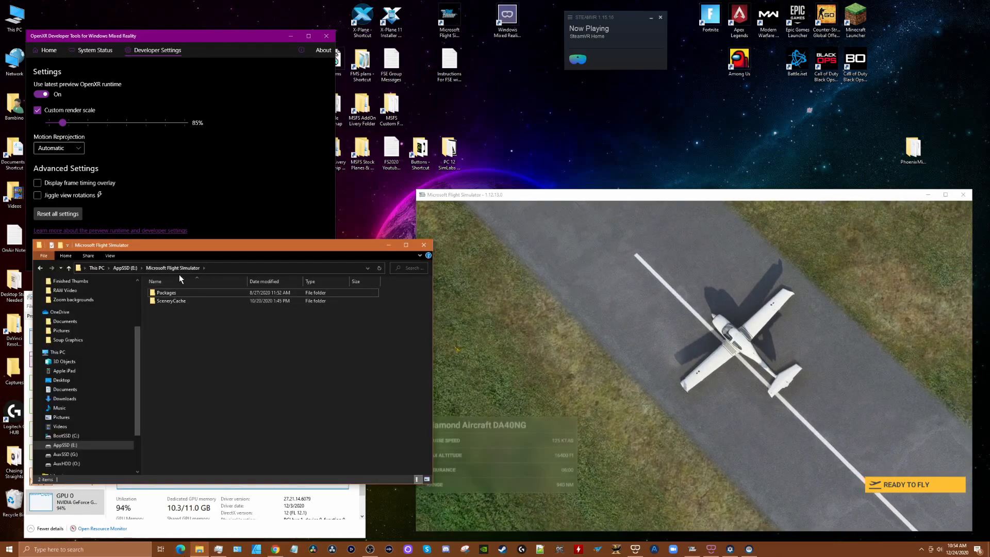
{"action": "double_click", "coordinate": [166, 292]}
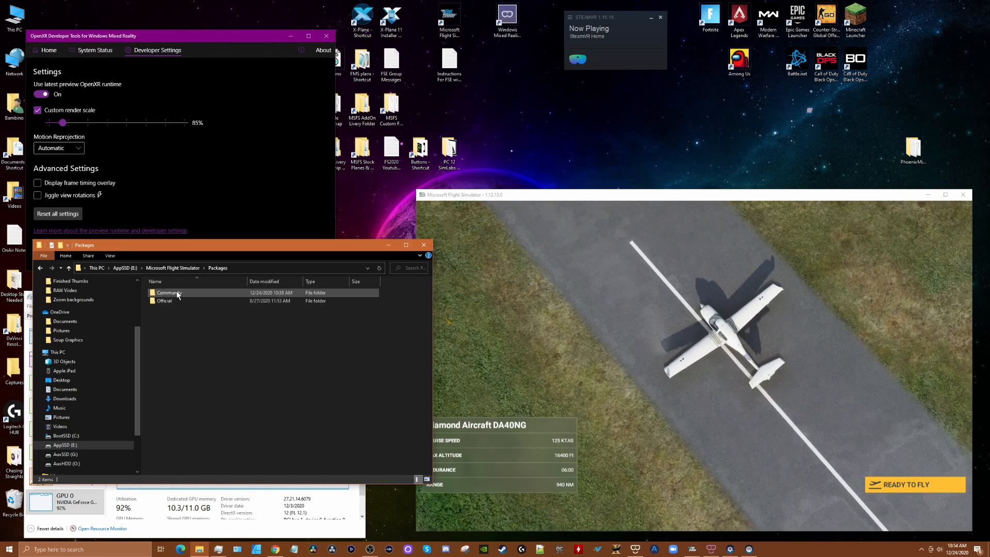
{"action": "double_click", "coordinate": [169, 292]}
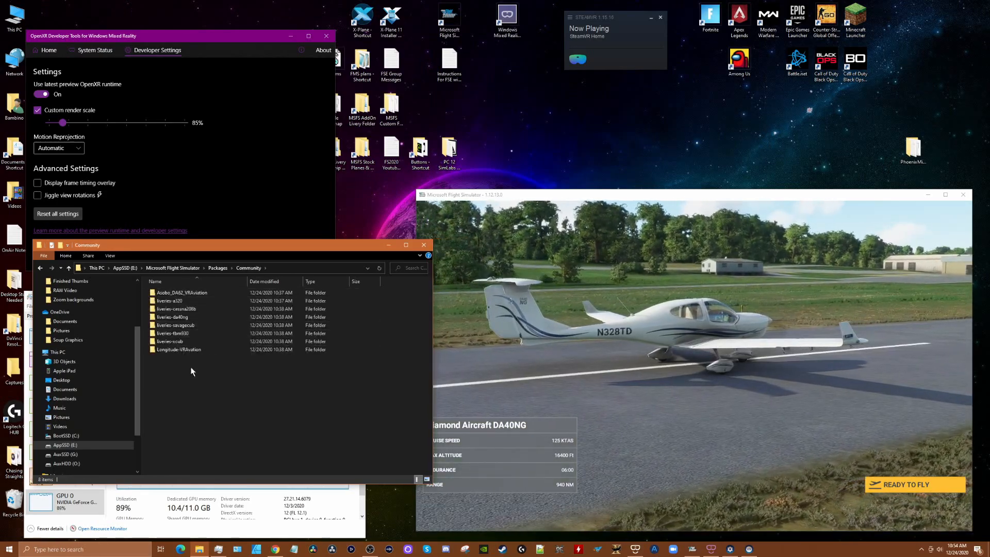
{"action": "left_click", "coordinate": [177, 324]}
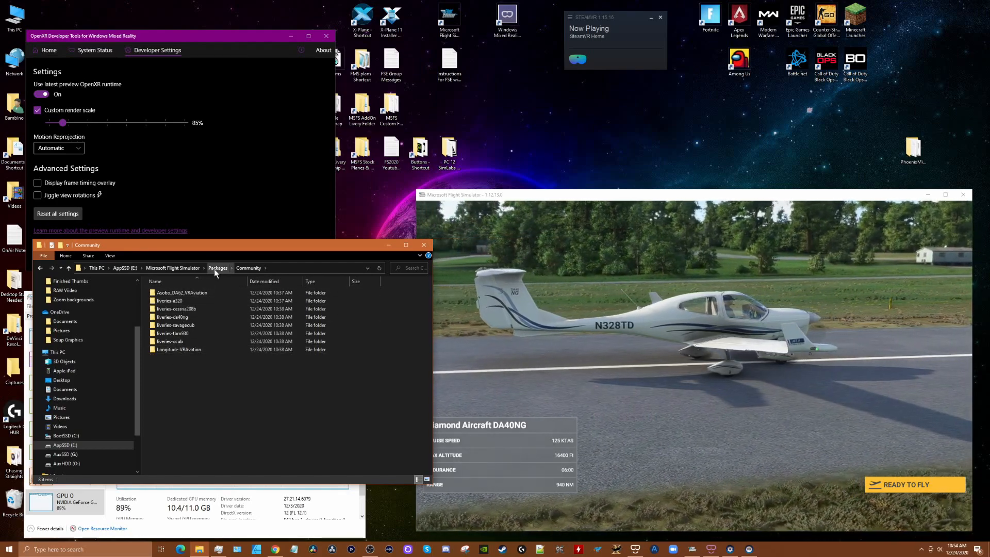
{"action": "left_click", "coordinate": [217, 267]}
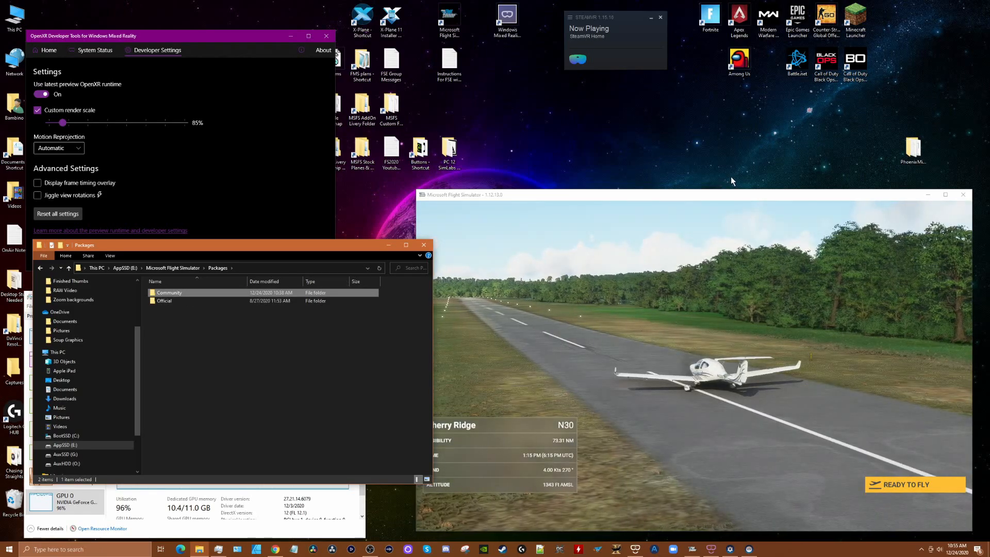
{"action": "double_click", "coordinate": [169, 293]}
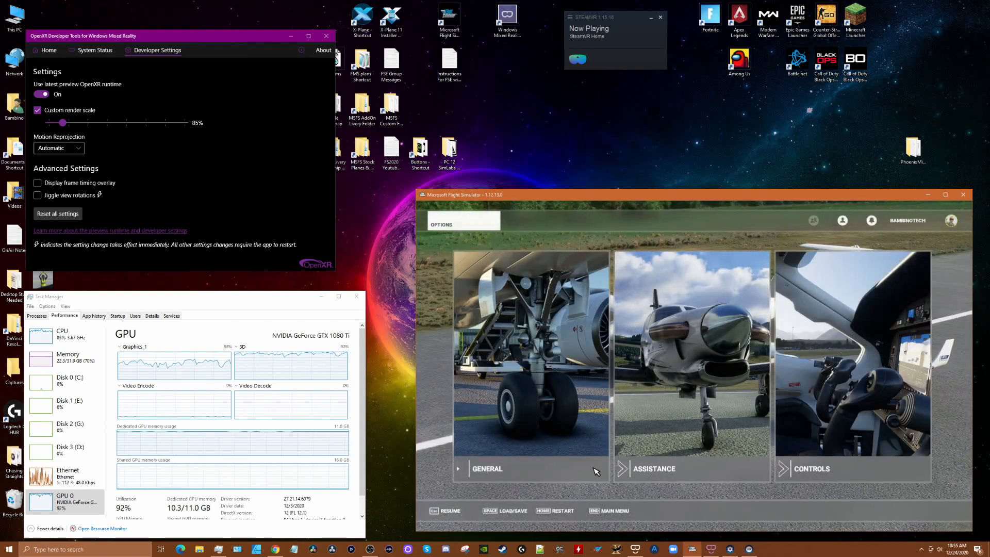
Review the Keyboard profile's VR - Toolbar Toggle and Activate/Deactivate VR Mode key bindings.
{"action": "left_click", "coordinate": [818, 469]}
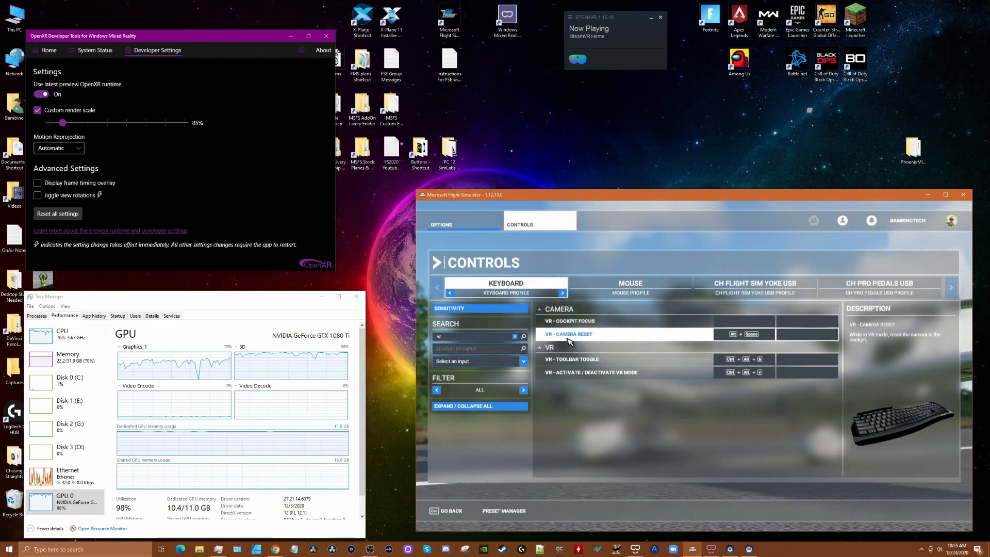
{"action": "left_click", "coordinate": [572, 359]}
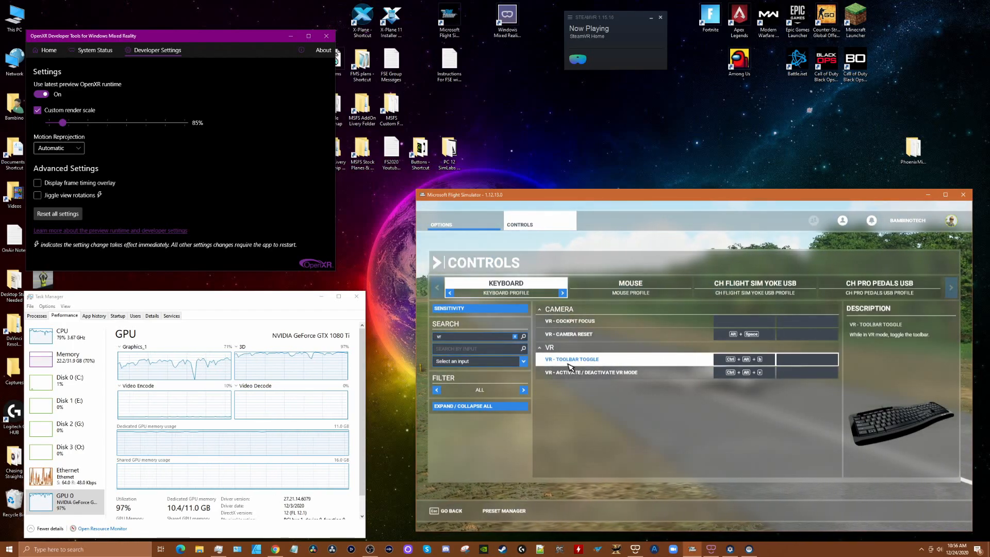
{"action": "left_click", "coordinate": [590, 372]}
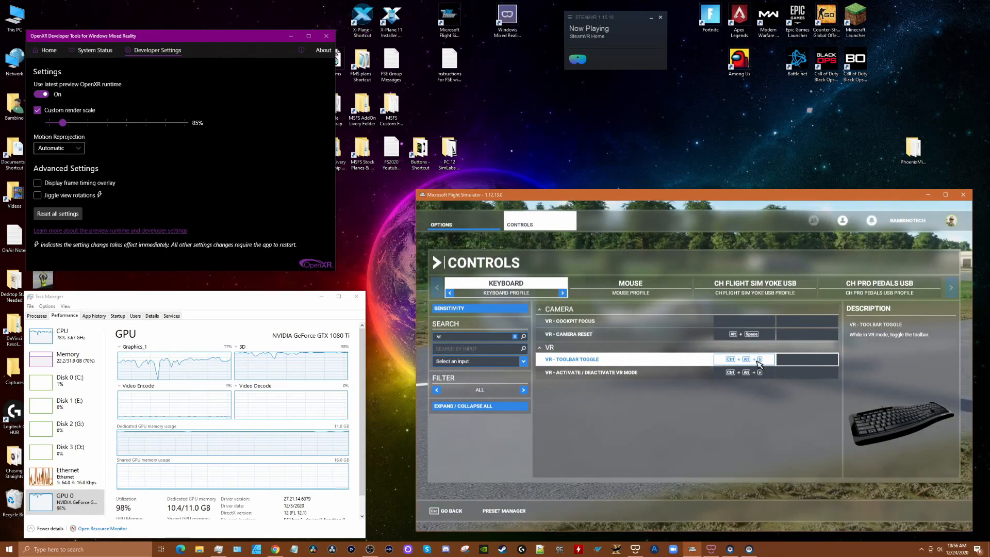
{"action": "left_click", "coordinate": [589, 371]}
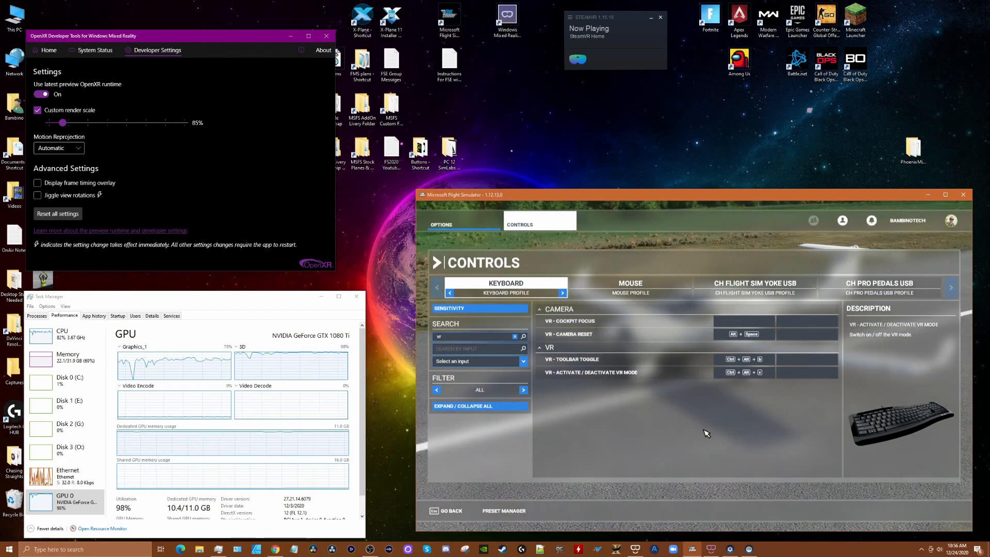
{"action": "left_click", "coordinate": [599, 321]}
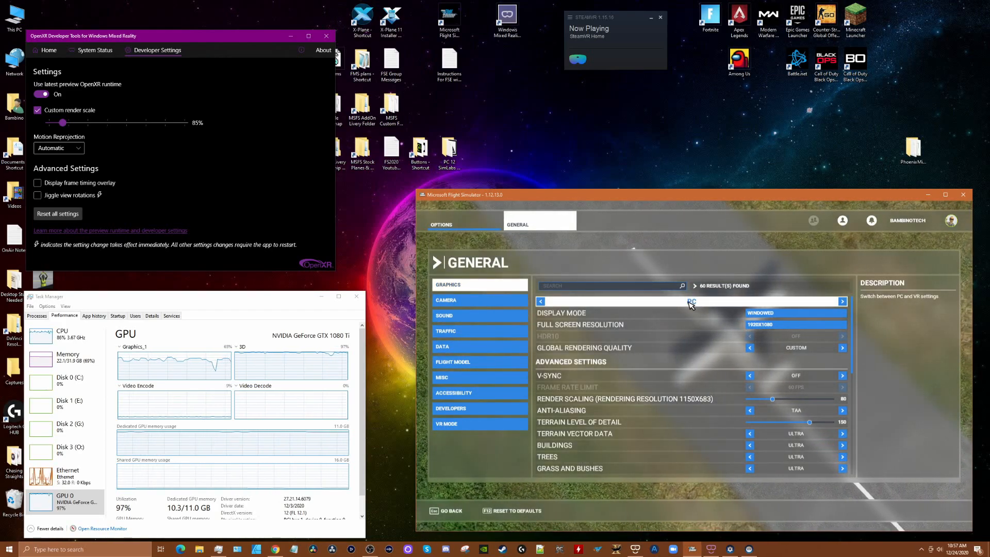
Switch the General graphics selector from PC to VR.
{"action": "left_click", "coordinate": [844, 301]}
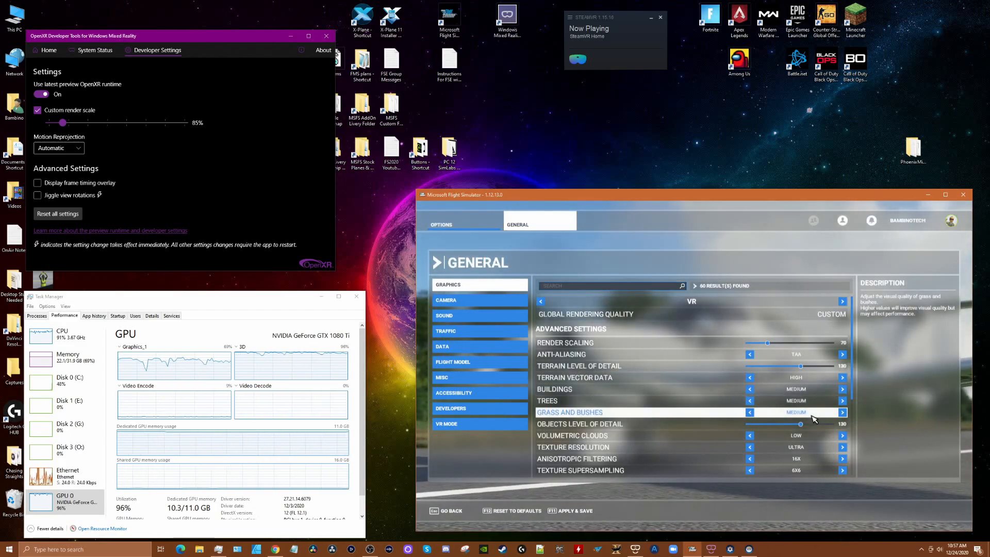
Adjust the VR grass and bushes quality and objects level of detail.
{"action": "left_click", "coordinate": [579, 424]}
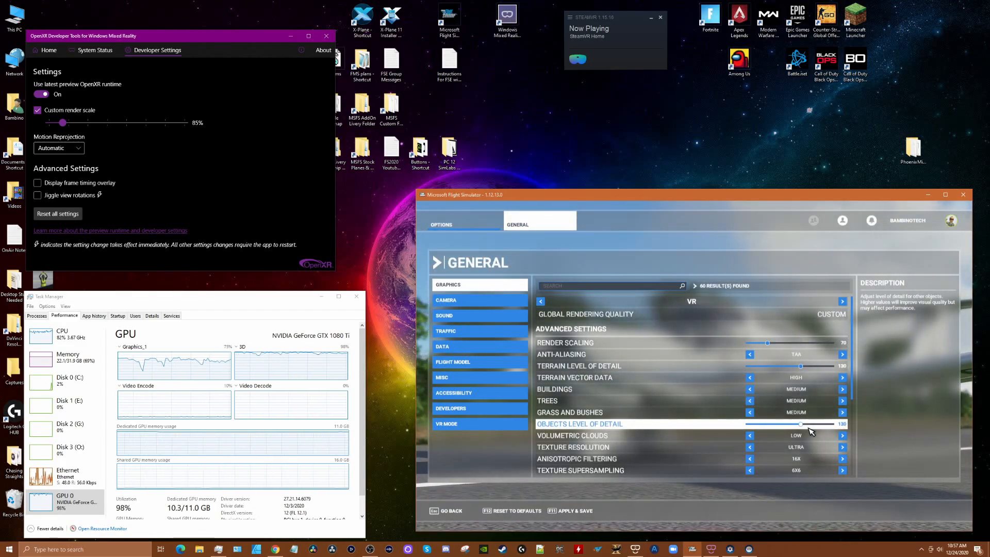
{"action": "left_click", "coordinate": [573, 435]}
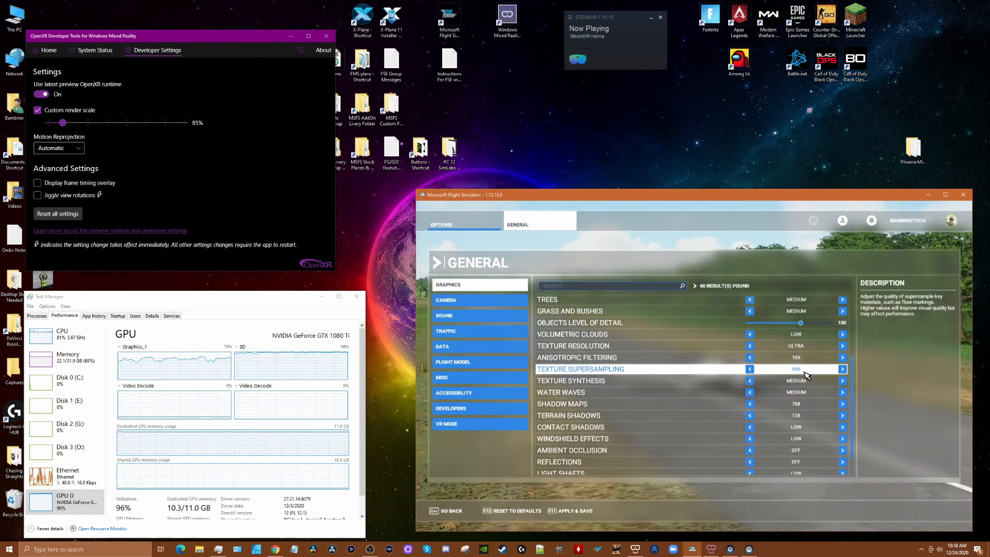
Adjust texture supersampling, terrain shadows and windshield effects; turn ambient occlusion and reflections off.
{"action": "left_click", "coordinate": [570, 380]}
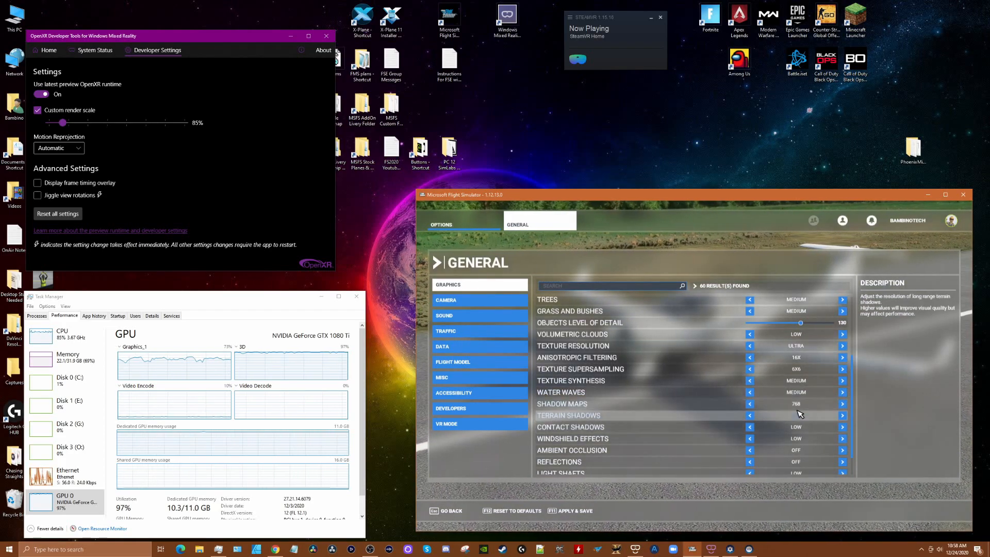
{"action": "left_click", "coordinate": [751, 416]}
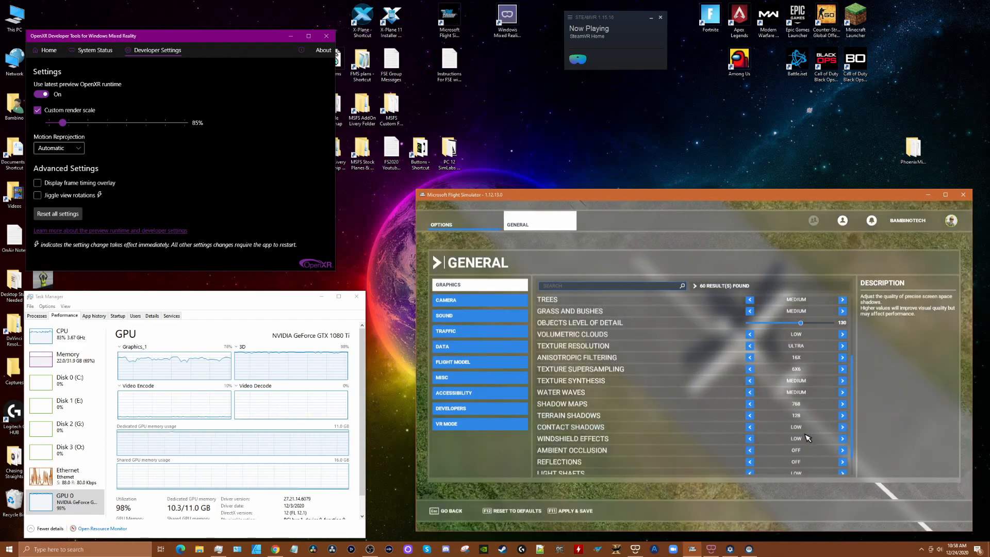
{"action": "left_click", "coordinate": [572, 438]}
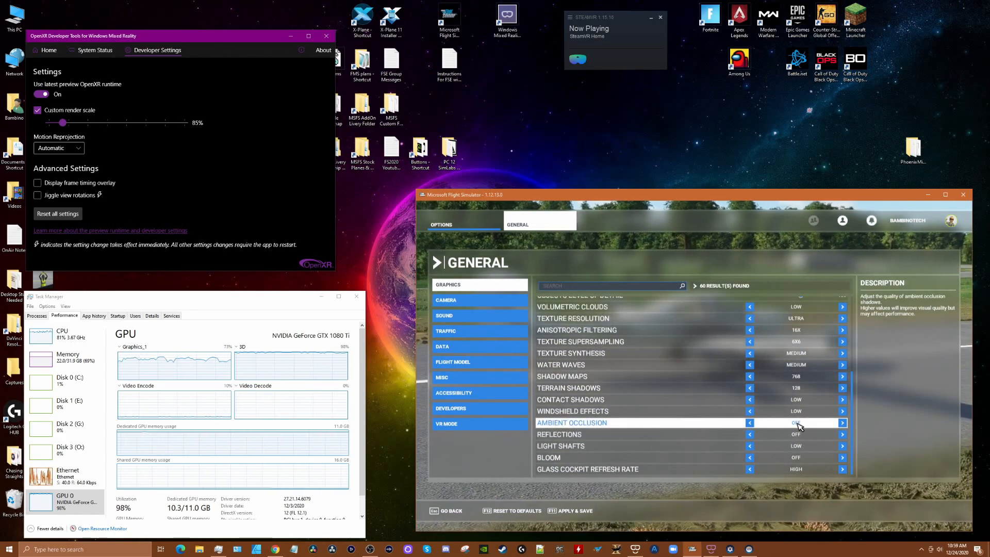
{"action": "left_click", "coordinate": [558, 434]}
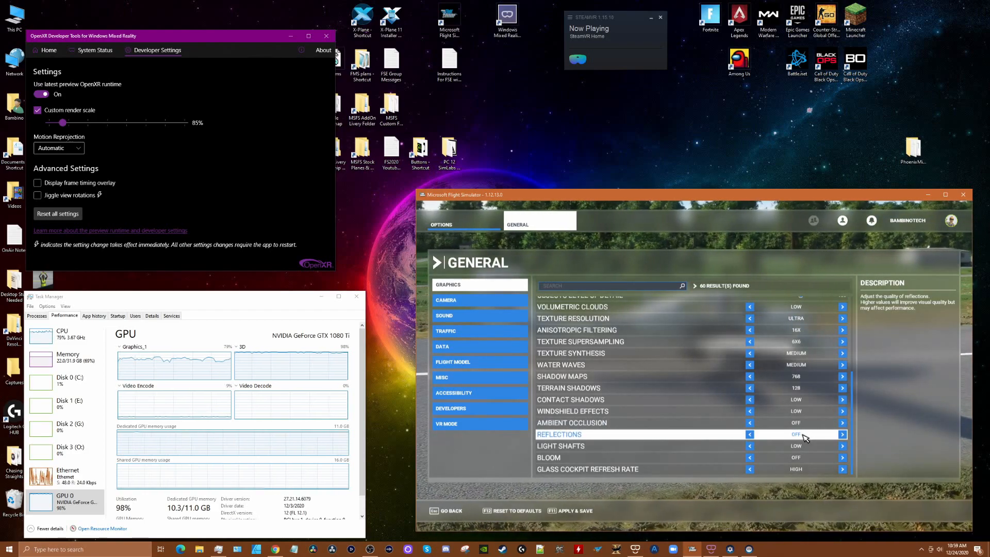
{"action": "left_click", "coordinate": [560, 446]}
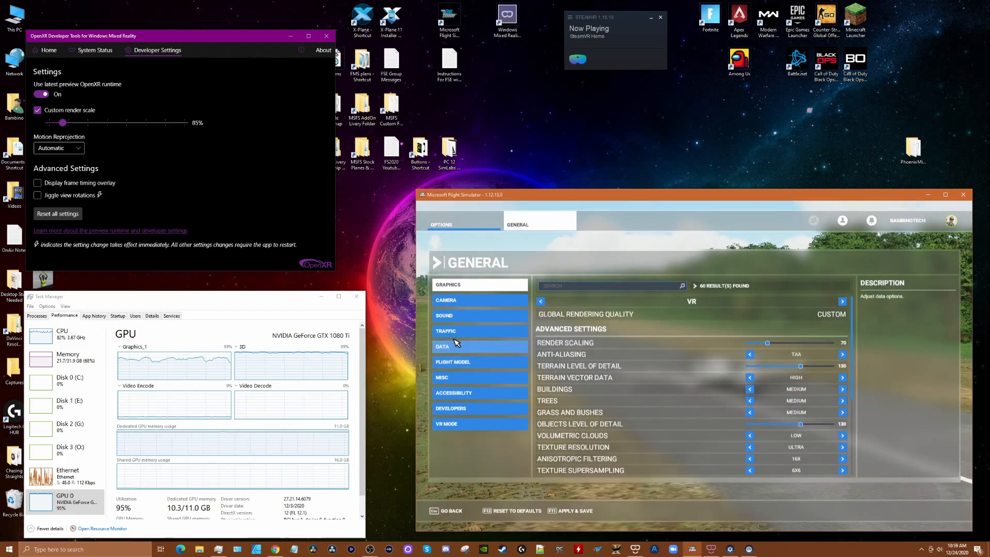
Open the Traffic options, switch them to the VR profile, and scroll to the density sliders.
{"action": "left_click", "coordinate": [446, 330]}
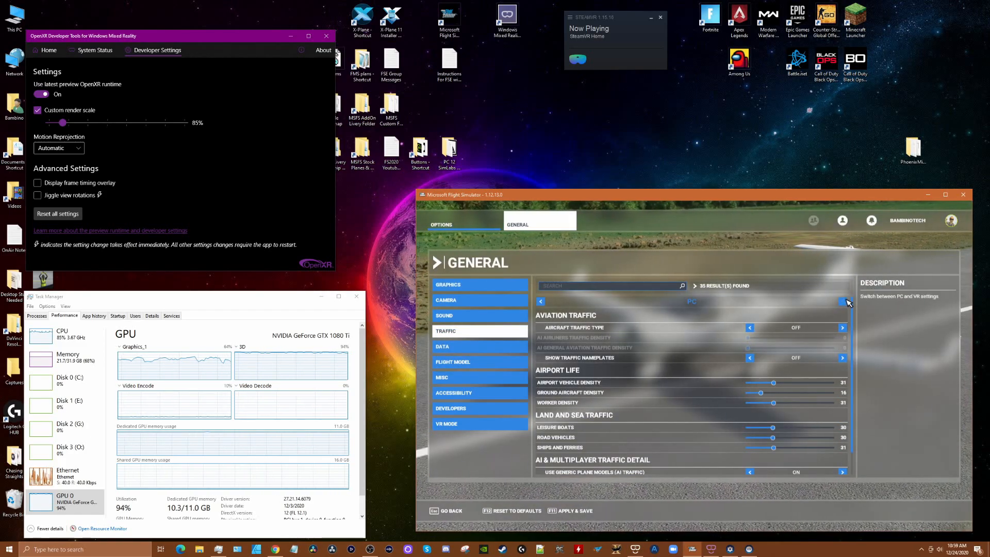
{"action": "left_click", "coordinate": [842, 301]}
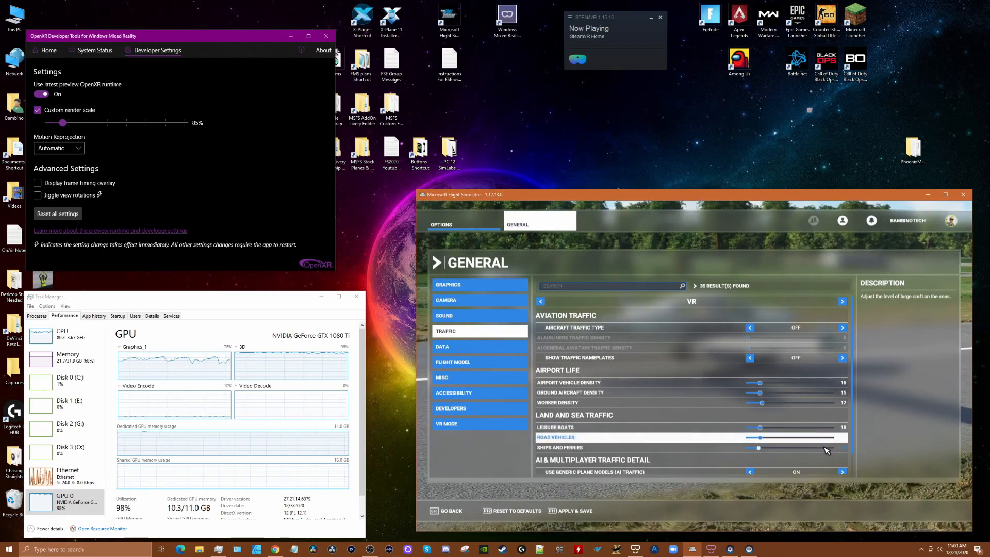
{"action": "scroll", "scroll_direction": "down", "scroll_amount": 3}
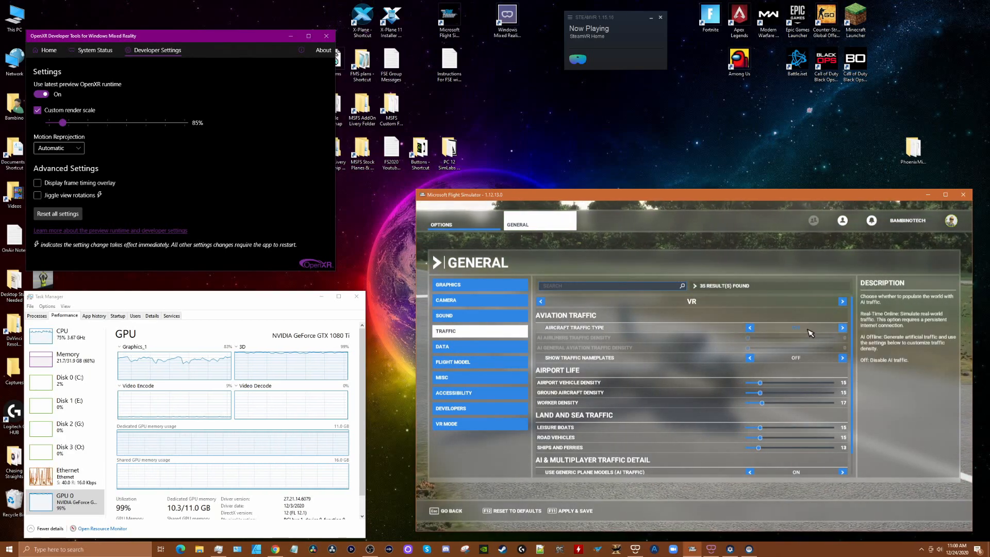
{"action": "left_click", "coordinate": [448, 284]}
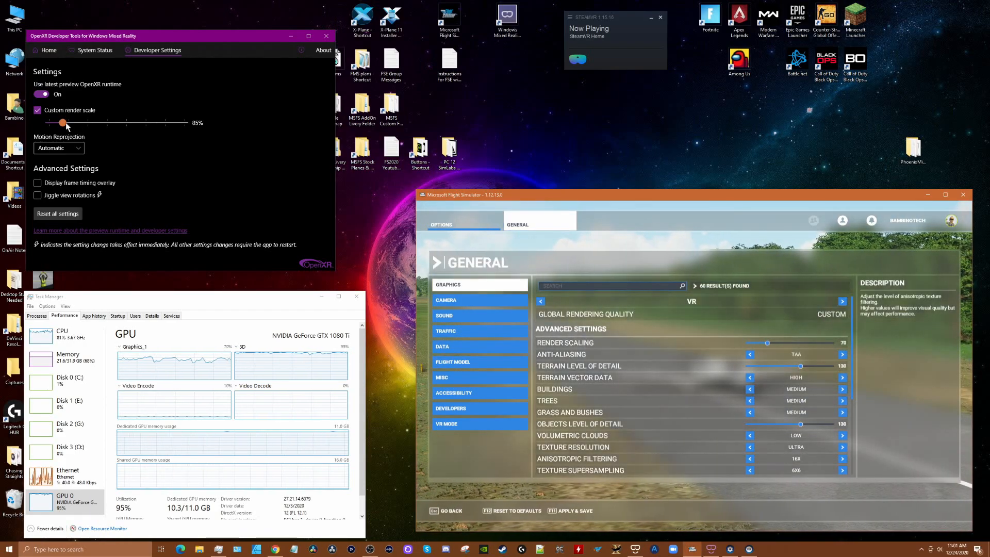
Drag the OpenXR custom render scale slider from 85% down to 80%.
{"action": "left_click_drag", "start_coordinate": [63, 122], "coordinate": [62, 123]}
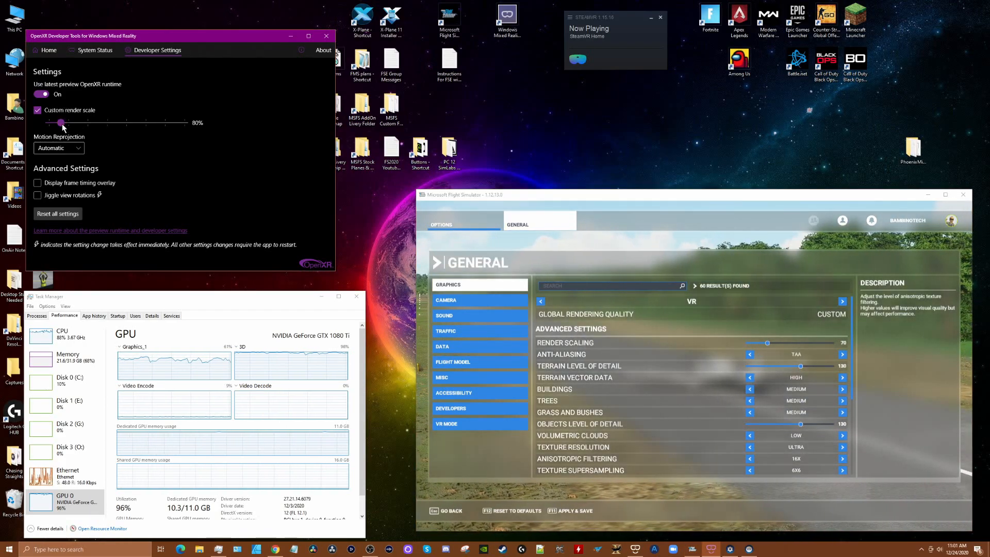